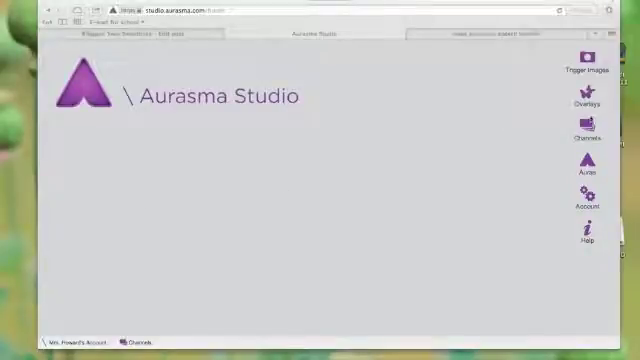
Go into My Trigger Images and start a new trigger image
{"action": "left_click", "coordinate": [586, 130]}
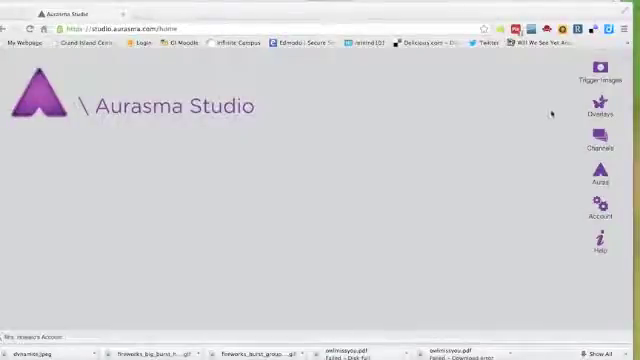
{"action": "mouse_move", "coordinate": [550, 112]}
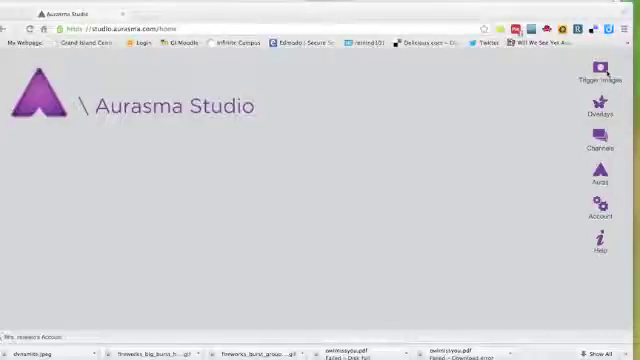
{"action": "left_click", "coordinate": [598, 80]}
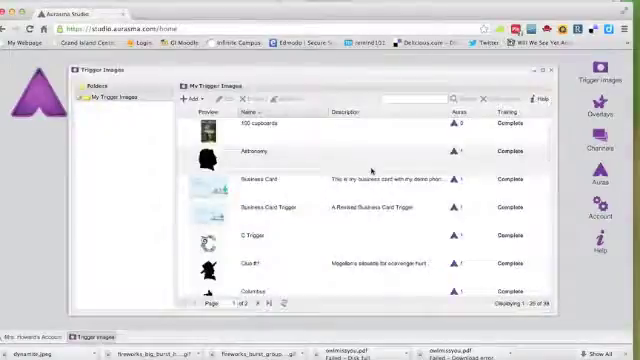
{"action": "left_click", "coordinate": [184, 98]}
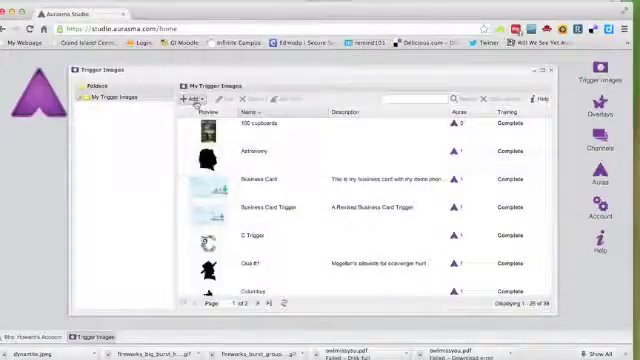
{"action": "left_click", "coordinate": [184, 100]}
{"action": "type", "text": "Dynamite"}
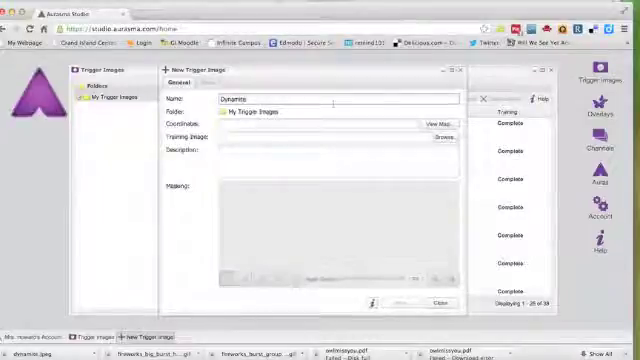
Browse for the 'dynamite' picture as the training image and save the trigger
{"action": "left_click", "coordinate": [432, 140]}
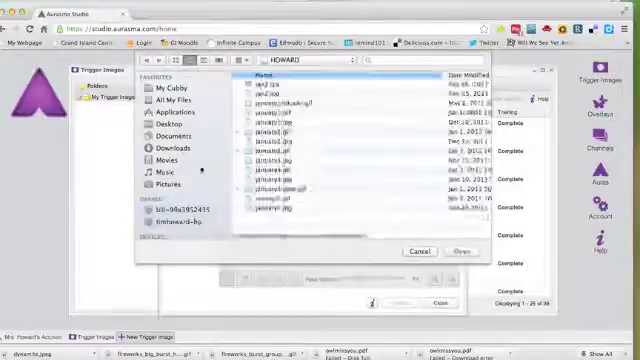
{"action": "left_click", "coordinate": [172, 152]}
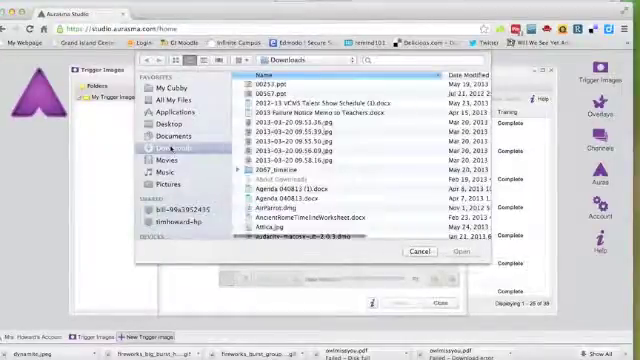
{"action": "type", "text": "dynamite"}
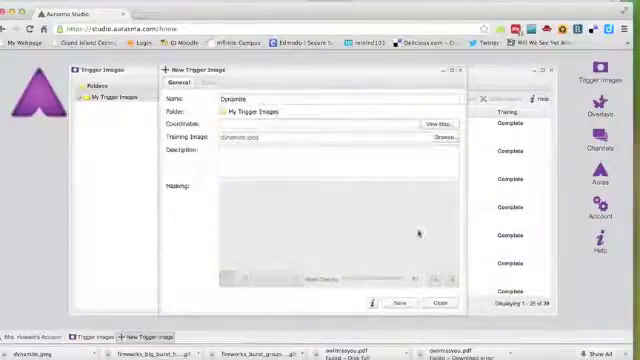
{"action": "left_click", "coordinate": [340, 160]}
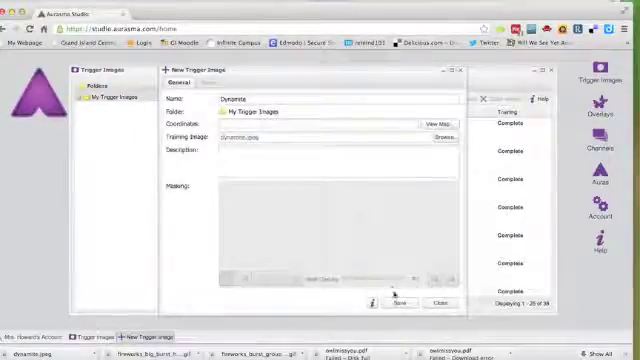
{"action": "left_click", "coordinate": [404, 302]}
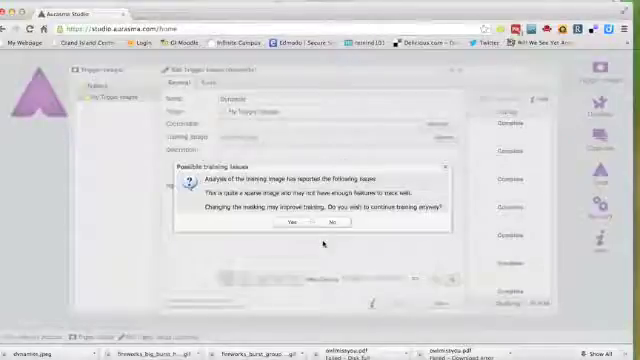
Answer Yes to the training-issues warning so the dynamite trigger is kept
{"action": "left_click", "coordinate": [290, 224]}
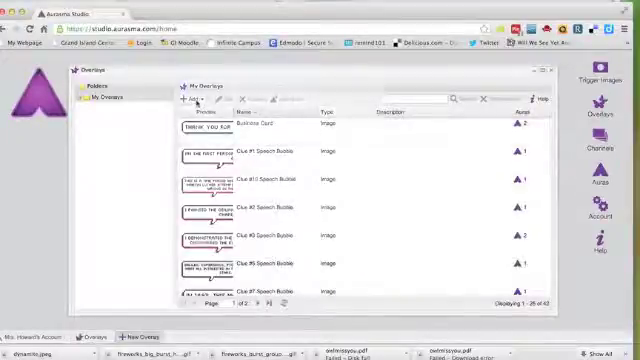
Start a new overlay of type Image named 'Fireworks'
{"action": "left_click", "coordinate": [182, 100]}
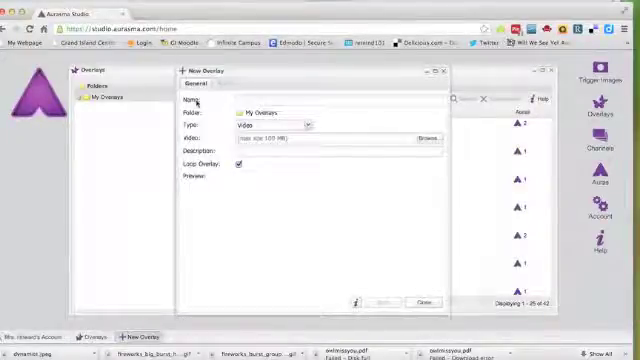
{"action": "left_click", "coordinate": [300, 124]}
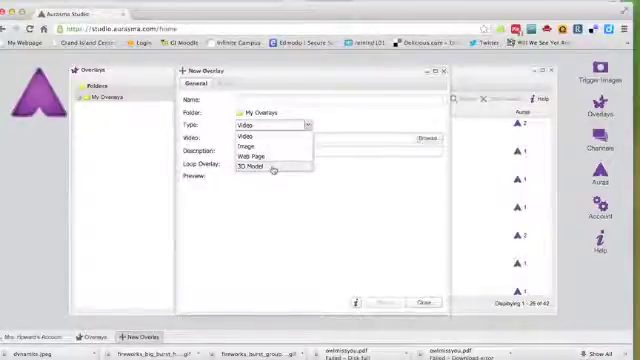
{"action": "left_click", "coordinate": [248, 132]}
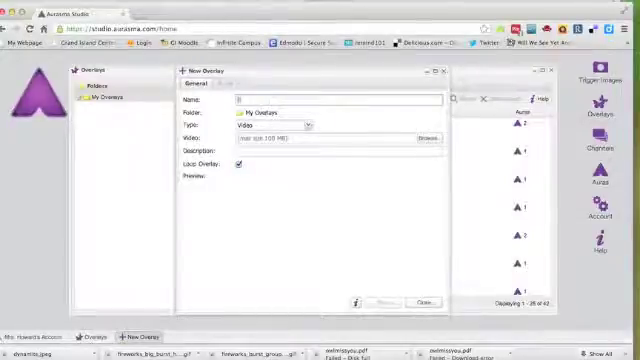
{"action": "type", "text": "Fireworks"}
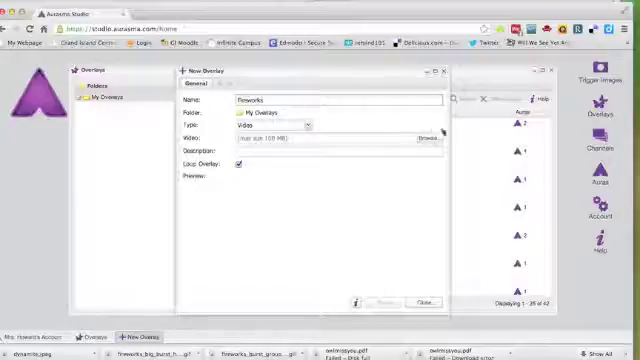
{"action": "left_click", "coordinate": [284, 124]}
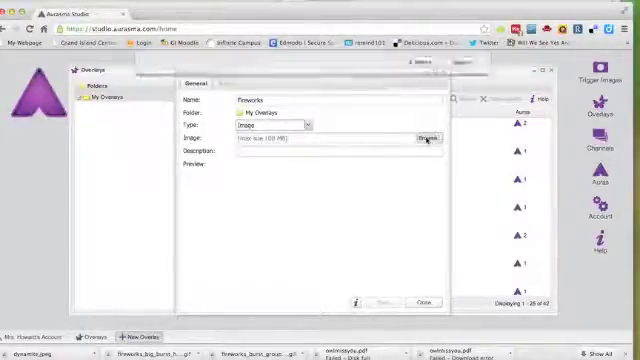
Attach the fireworks image file and save the Fireworks overlay
{"action": "left_click", "coordinate": [422, 138]}
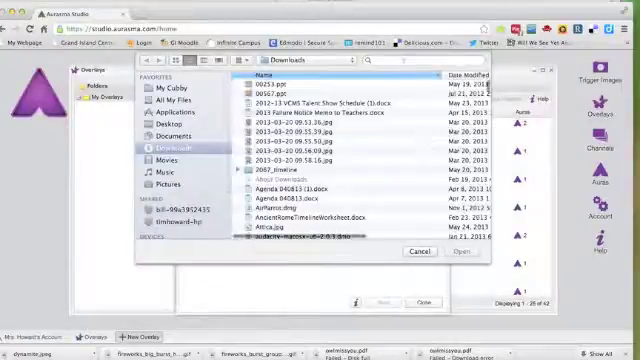
{"action": "type", "text": "fireworks"}
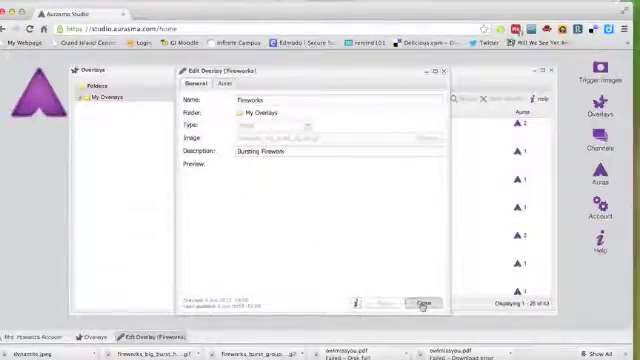
{"action": "left_click", "coordinate": [424, 304]}
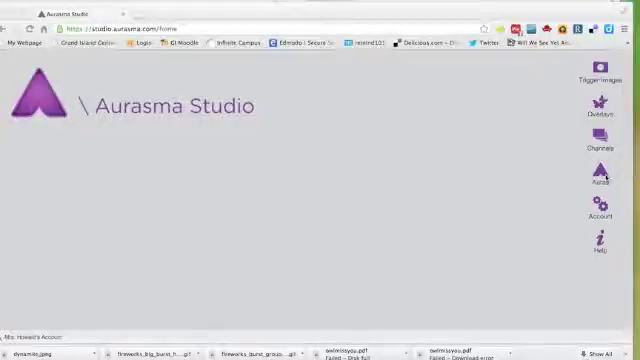
Start a new aura and place the cursor in its Name field
{"action": "left_click", "coordinate": [598, 180]}
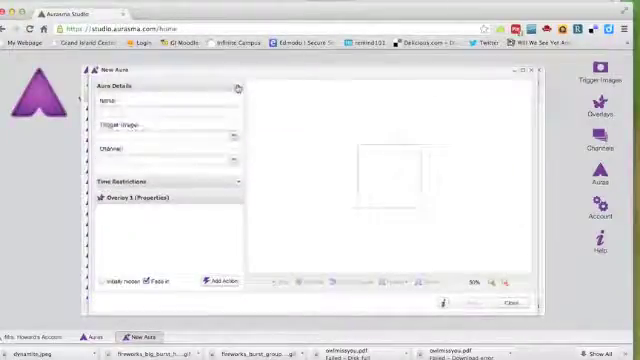
{"action": "left_click", "coordinate": [164, 114]}
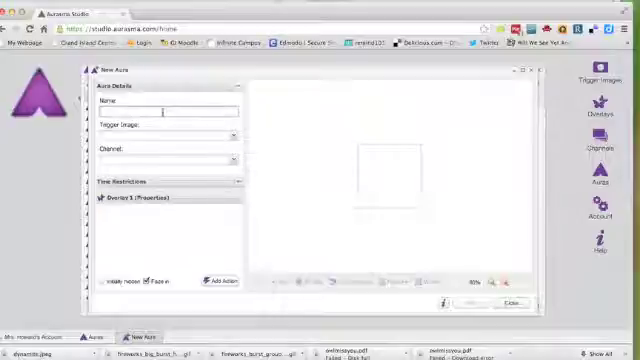